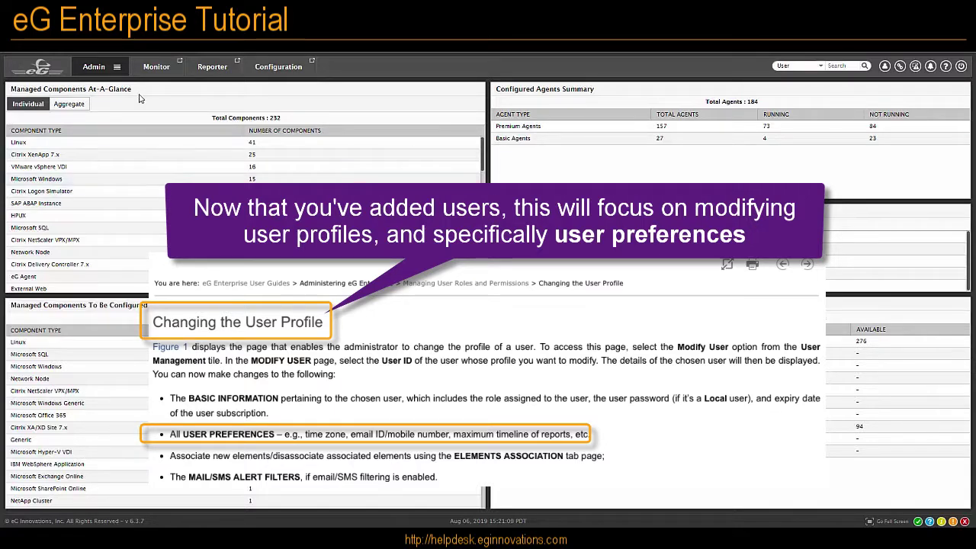
# Step: Open the Admin menu to reveal the User Management options
pyautogui.click(93, 67)
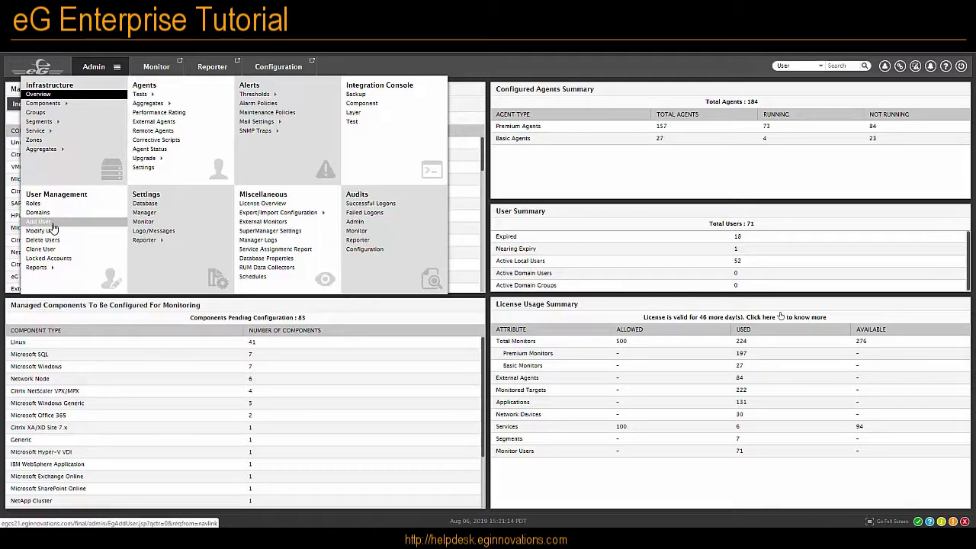
pyautogui.moveTo(57, 227)
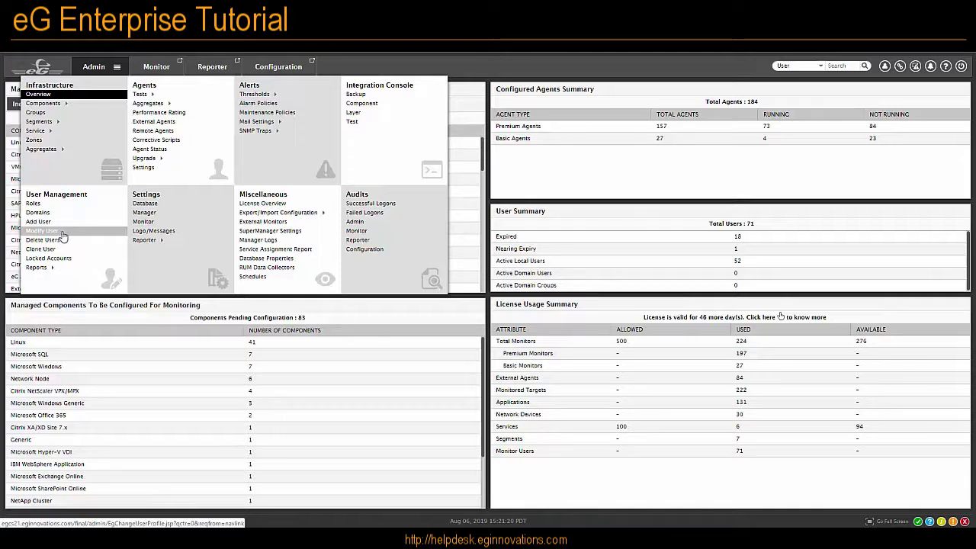
pyautogui.moveTo(65, 234)
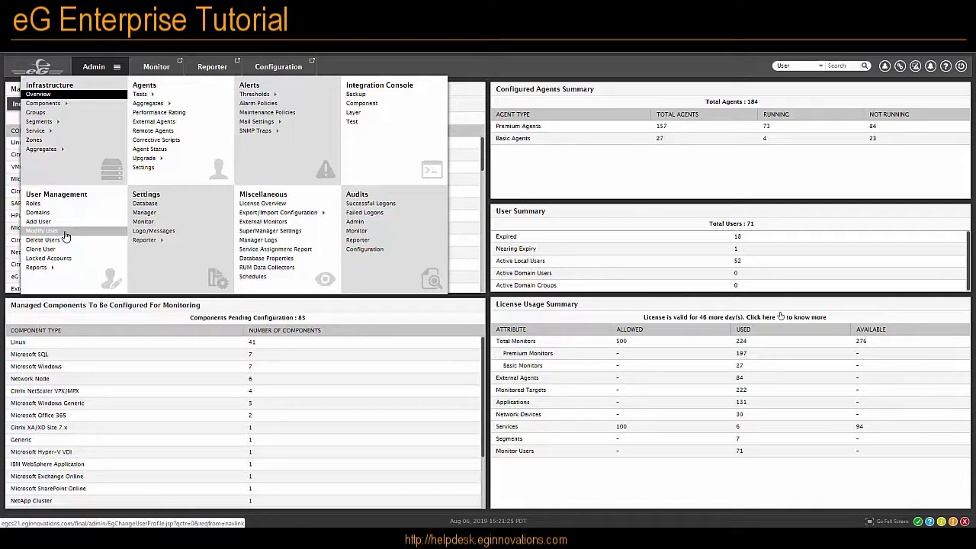
# Step: Choose Modify User and load user 'test' by searching 'tes' in User ID
pyautogui.click(42, 231)
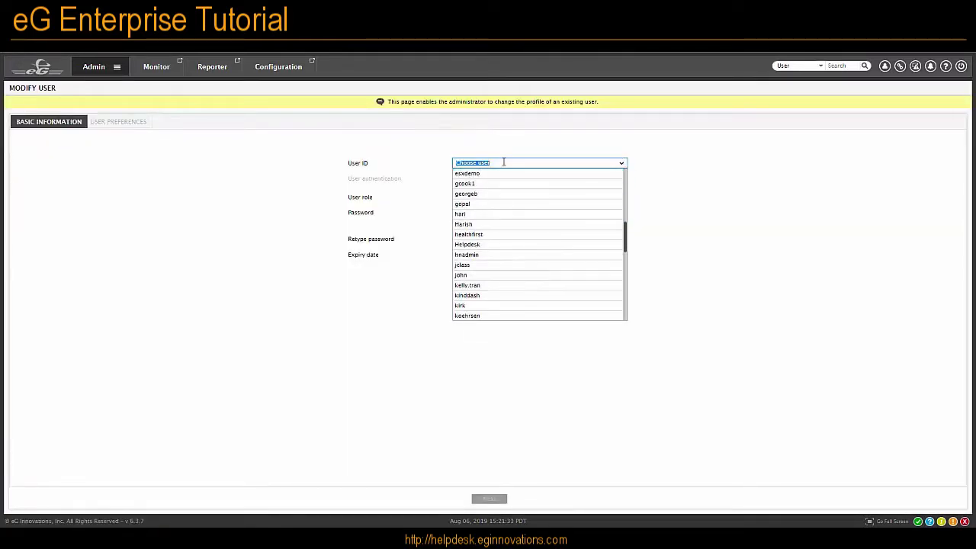
pyautogui.write('test')
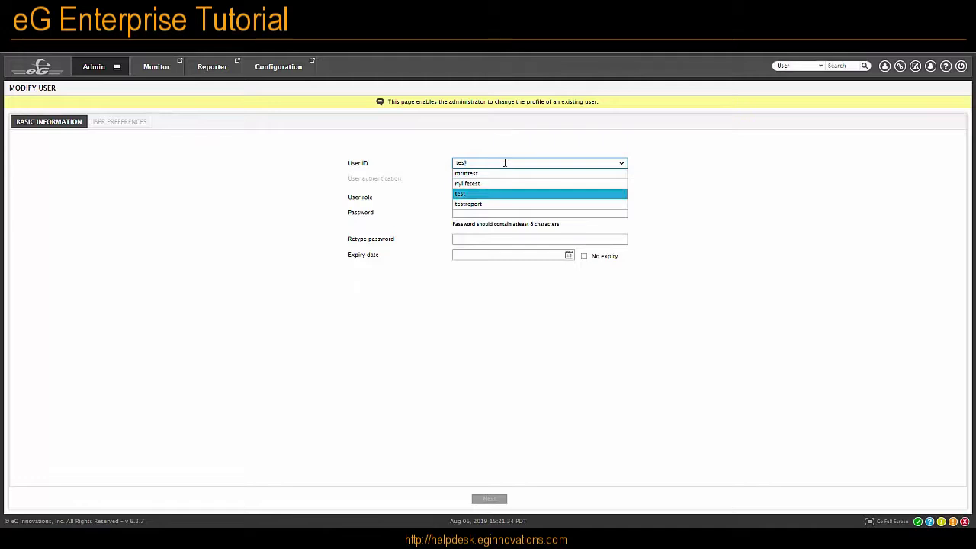
pyautogui.click(460, 194)
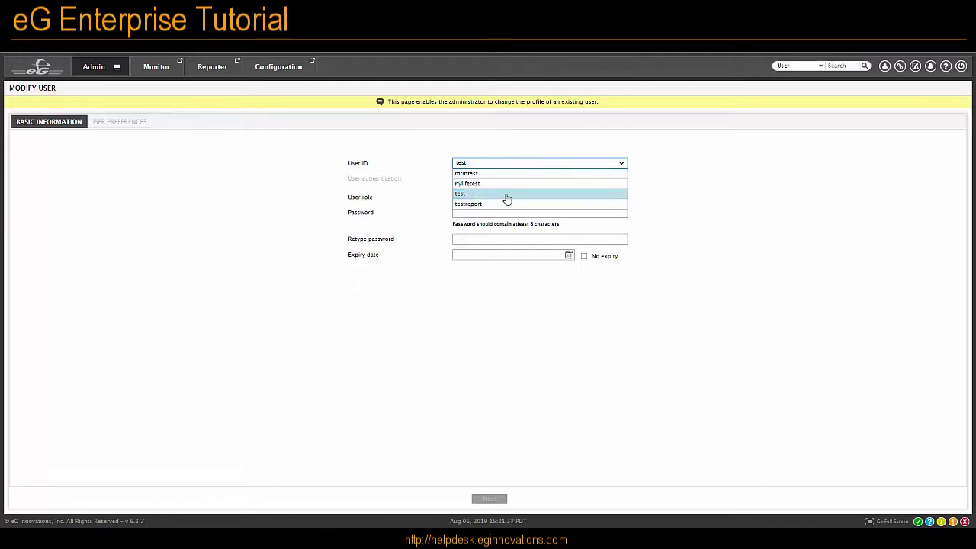
pyautogui.click(460, 194)
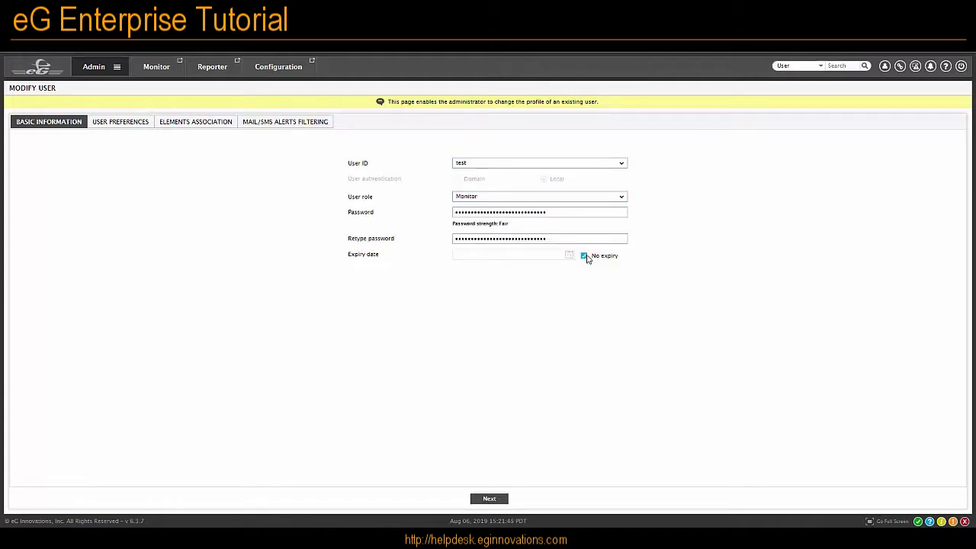
pyautogui.moveTo(578, 260)
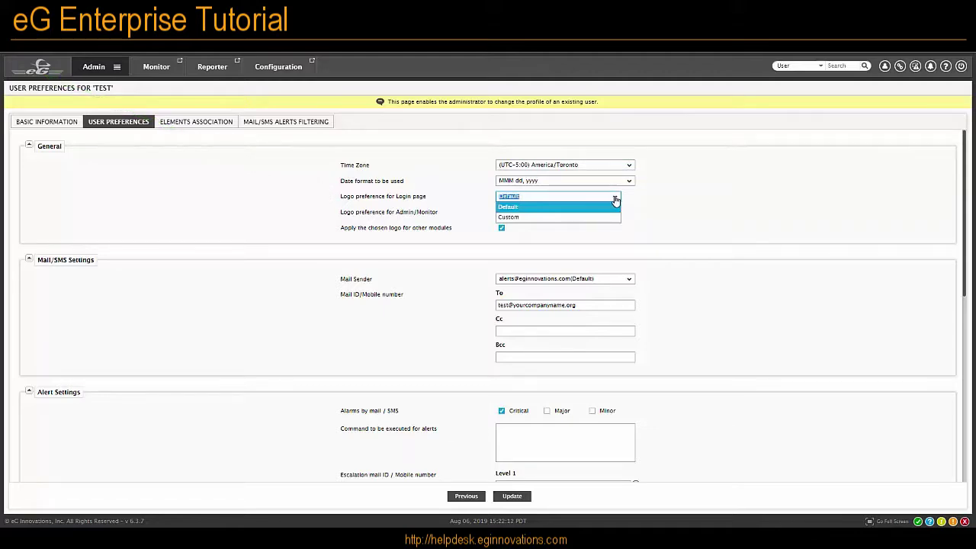
# Step: Scroll to Mail/SMS Settings and select the To email field
pyautogui.scroll(-3)
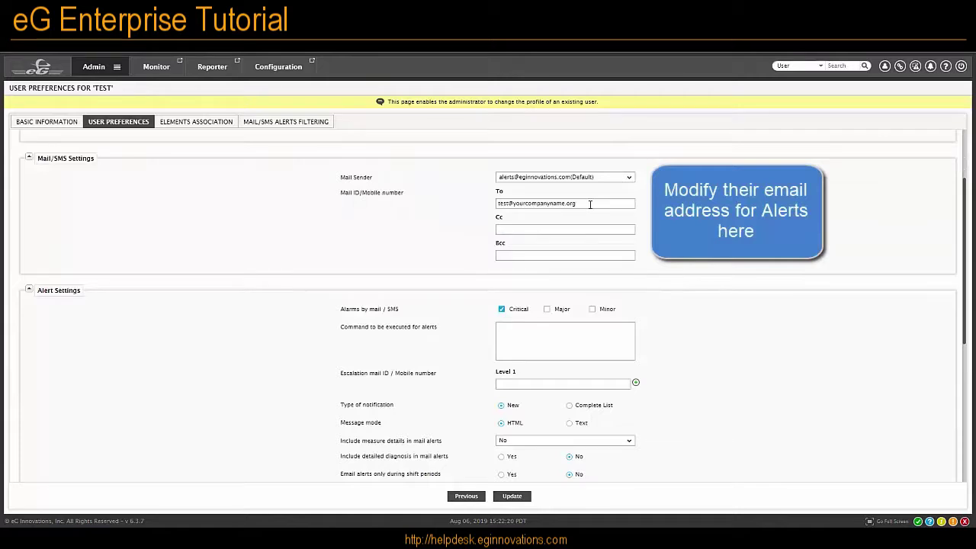
pyautogui.click(564, 229)
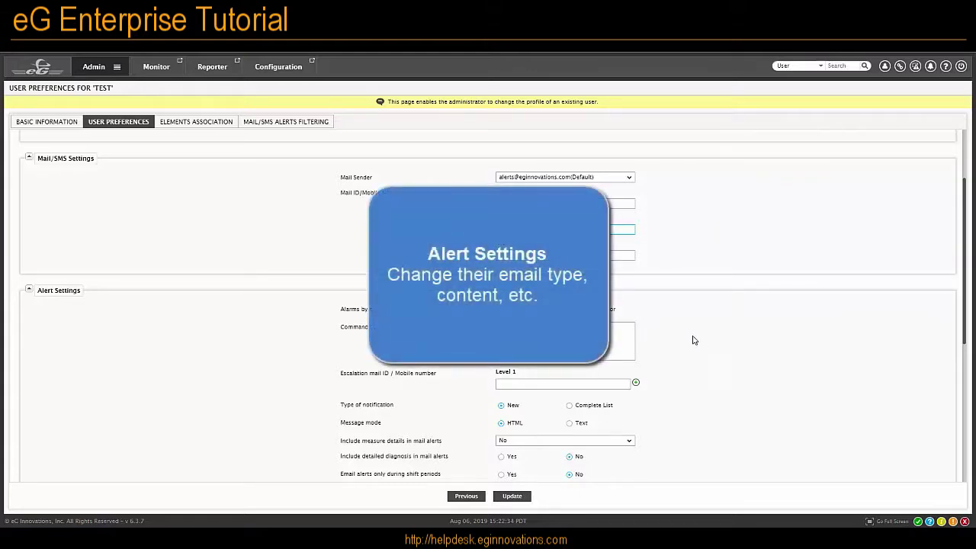
# Step: Scroll down to the Alert Settings section of the test user's preferences
pyautogui.scroll(-3)
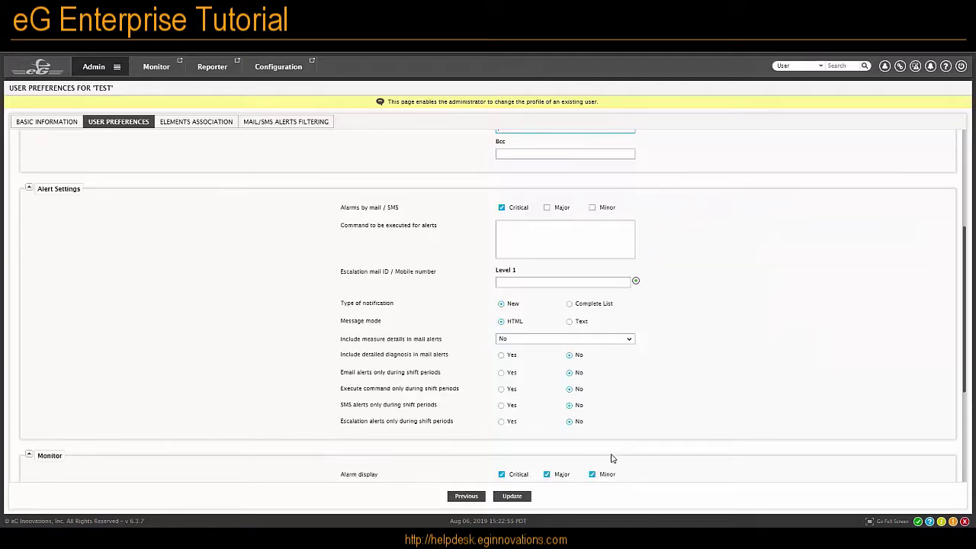
pyautogui.moveTo(722, 335)
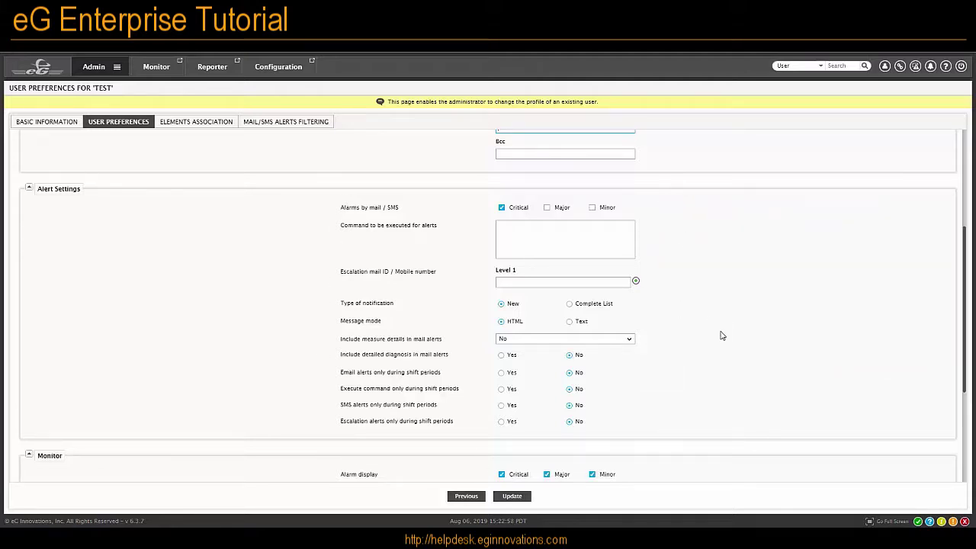
pyautogui.moveTo(488, 363)
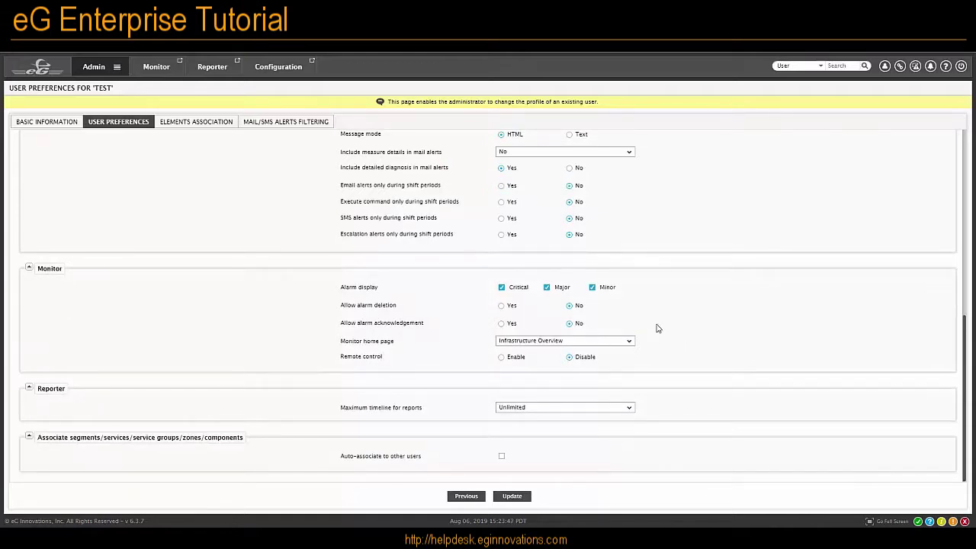
pyautogui.moveTo(662, 314)
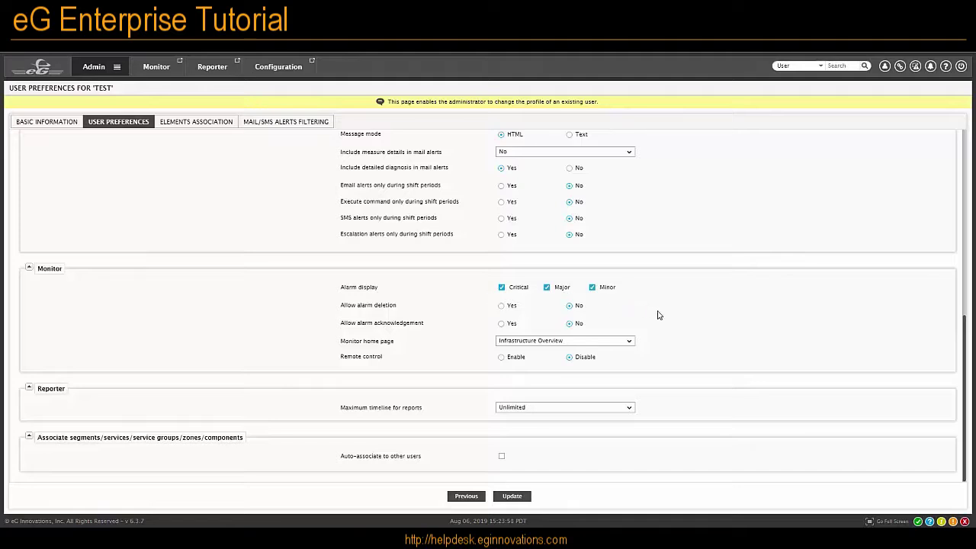
pyautogui.moveTo(512, 311)
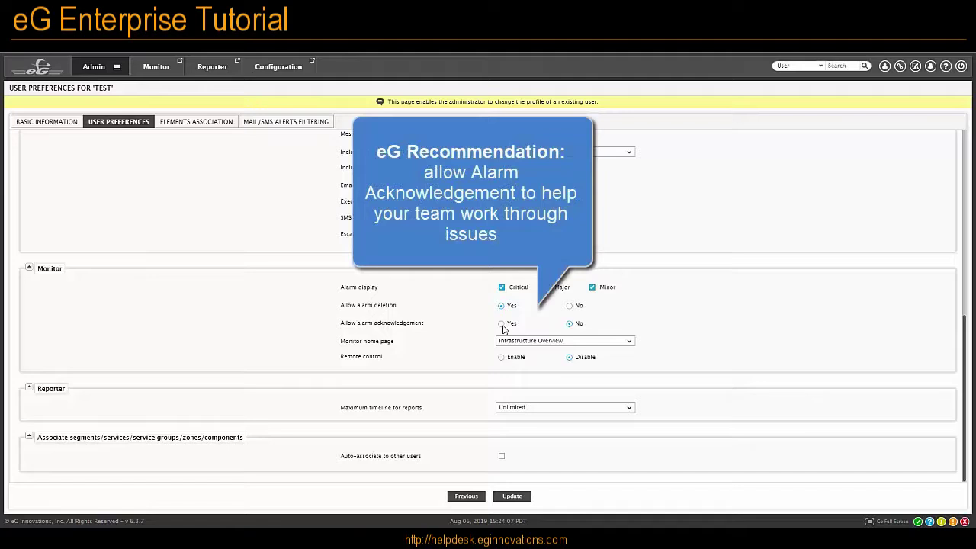
# Step: Set Allow alarm acknowledgement to Yes in the Monitor section
pyautogui.click(501, 323)
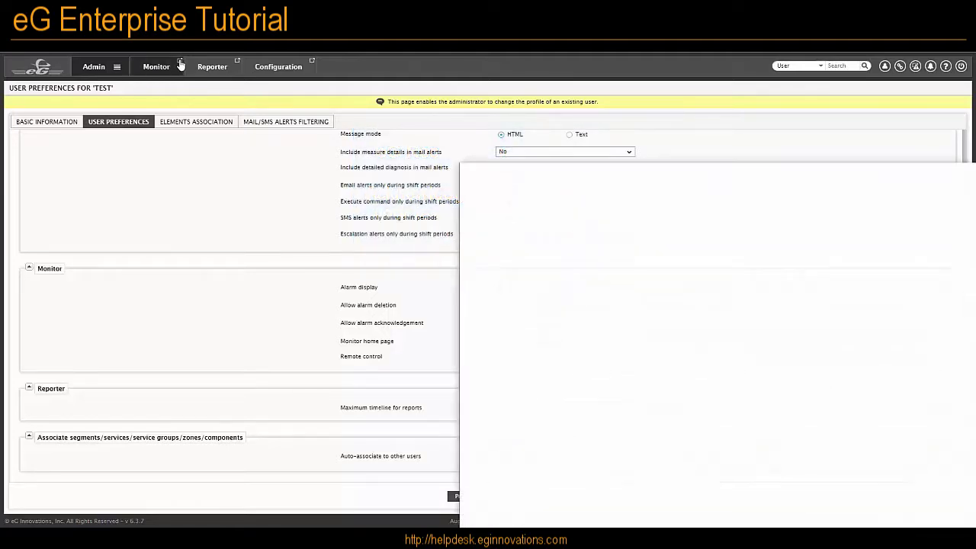
# Step: Acknowledge the CHS-CLOUD-30 disk-busy alarm with the note 'I am working on this'
pyautogui.click(156, 66)
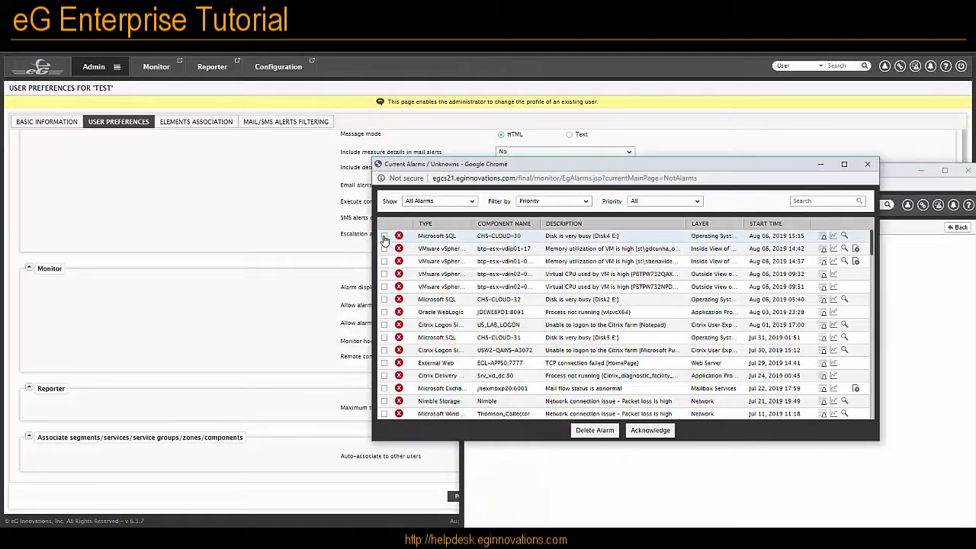
pyautogui.click(384, 236)
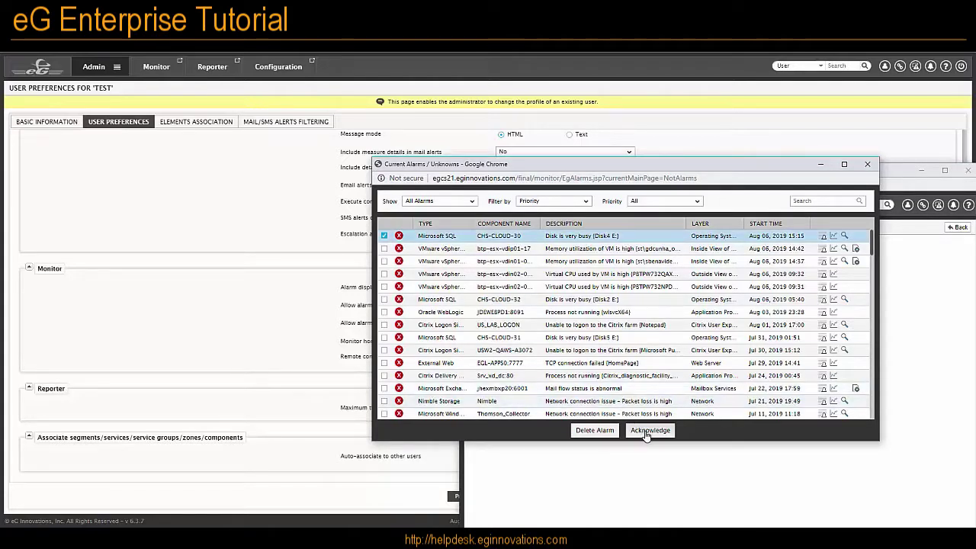
pyautogui.click(650, 430)
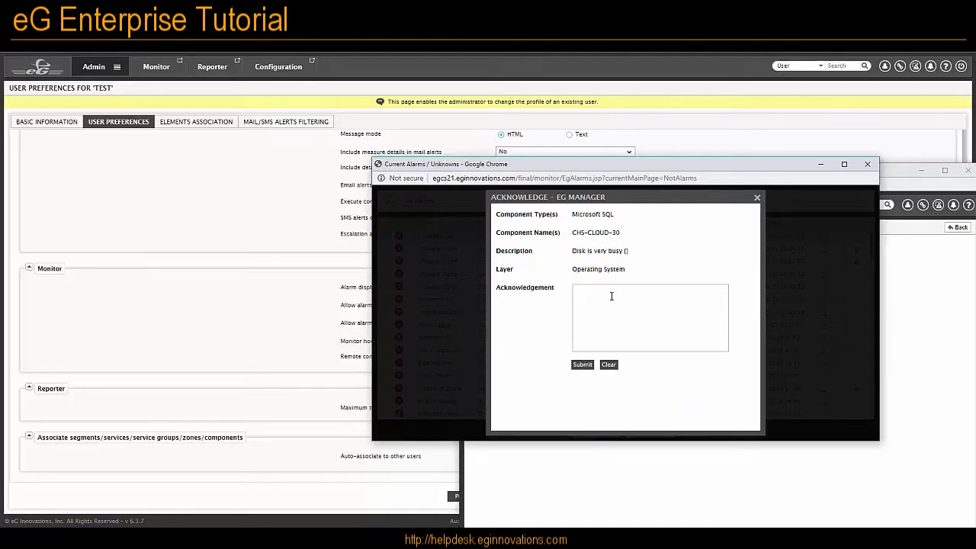
pyautogui.write('I am working on this')
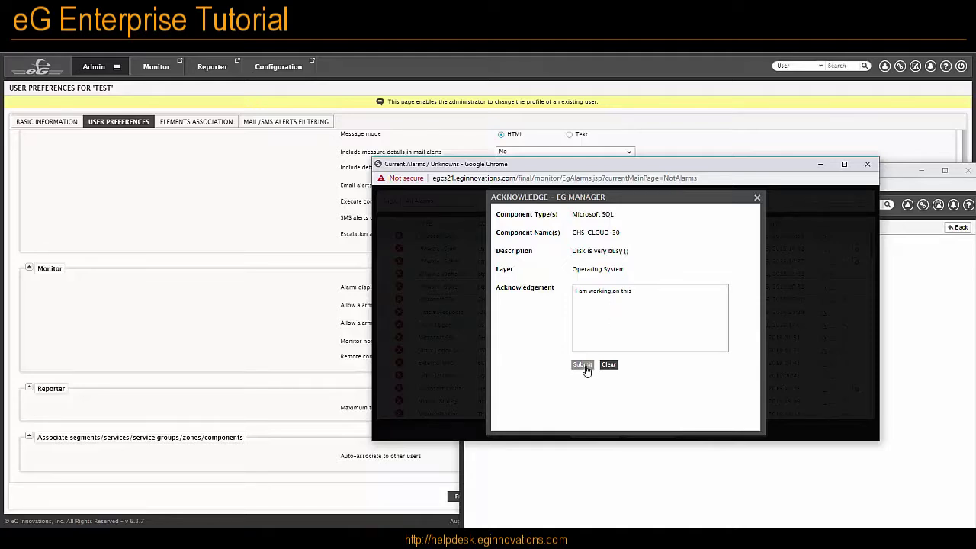
pyautogui.click(582, 365)
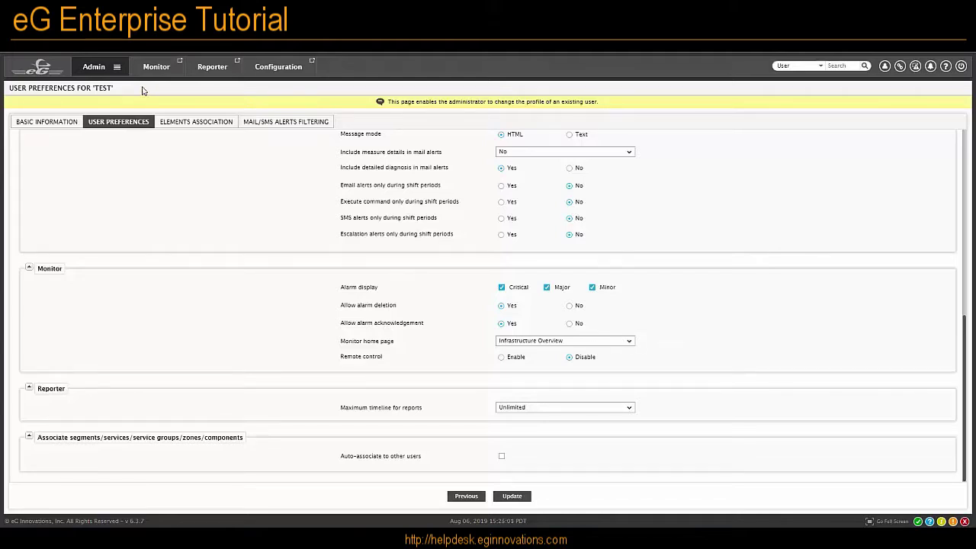
pyautogui.moveTo(156, 67)
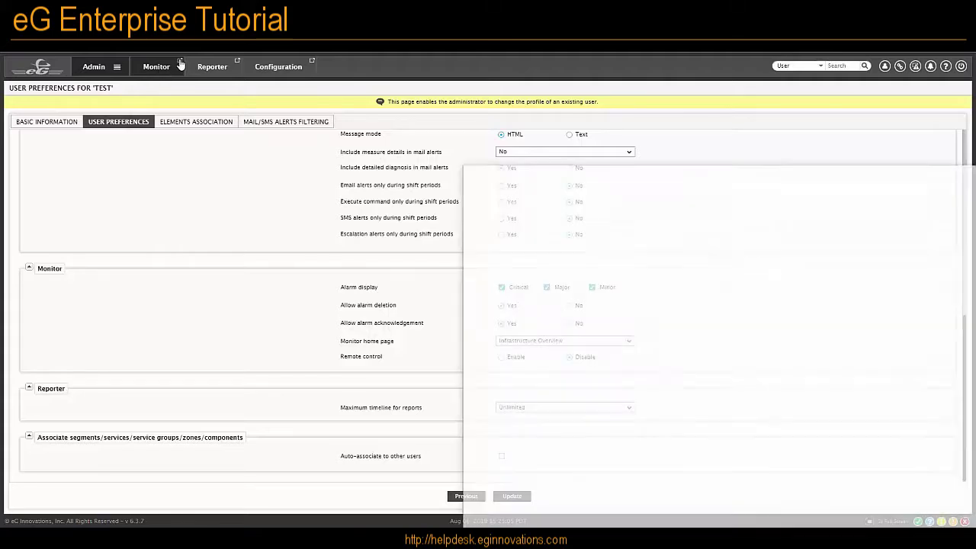
pyautogui.click(157, 67)
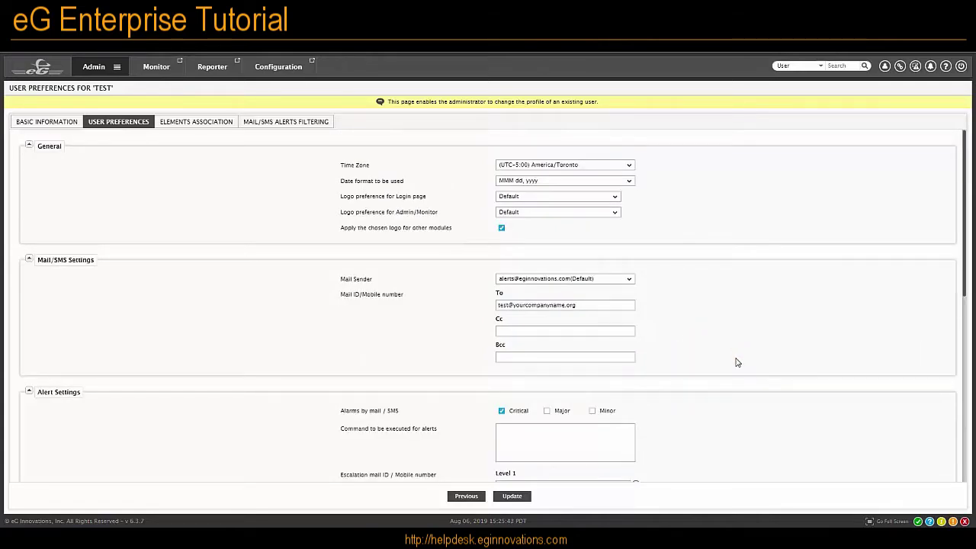
pyautogui.moveTo(737, 356)
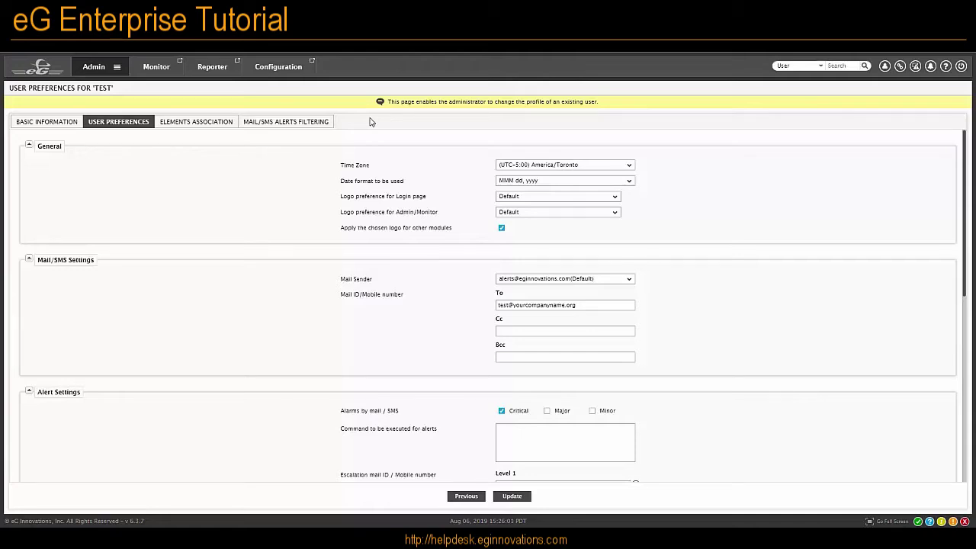
pyautogui.moveTo(742, 198)
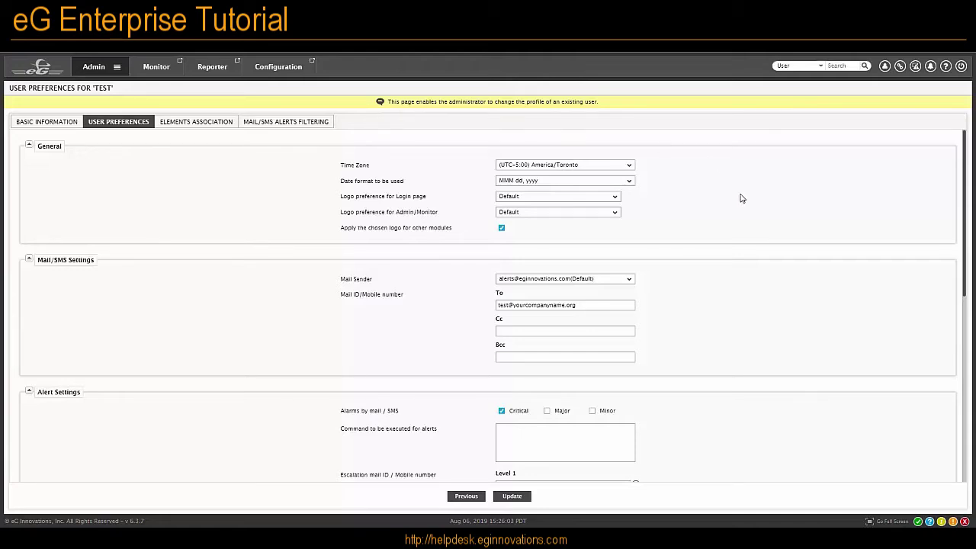